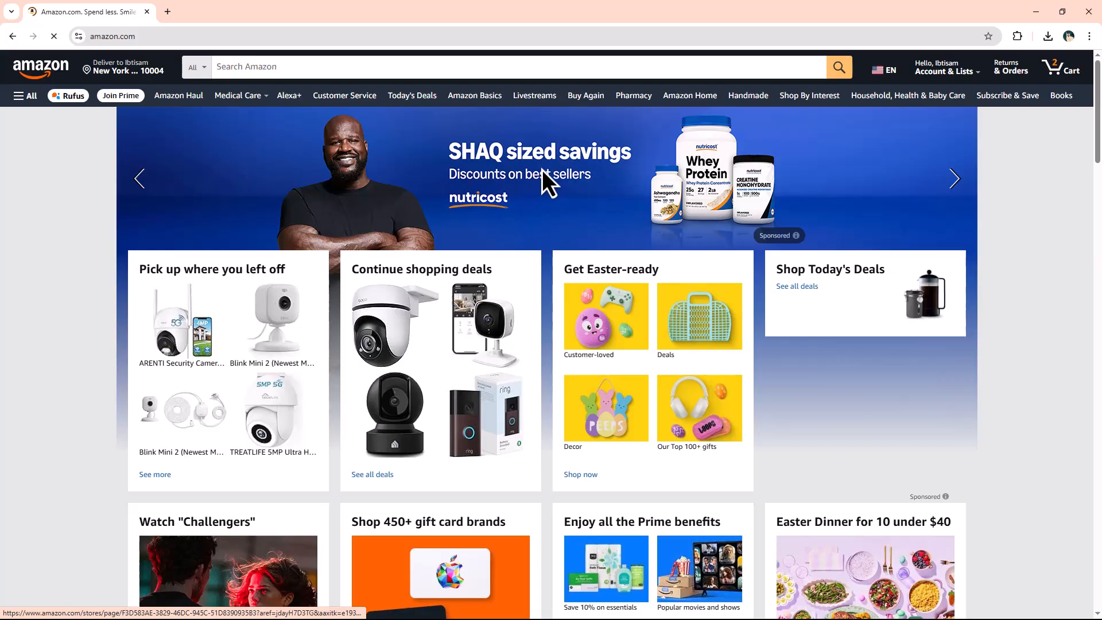
Search the Amazon store for "Kindle book" and load the results
left_click(492, 67)
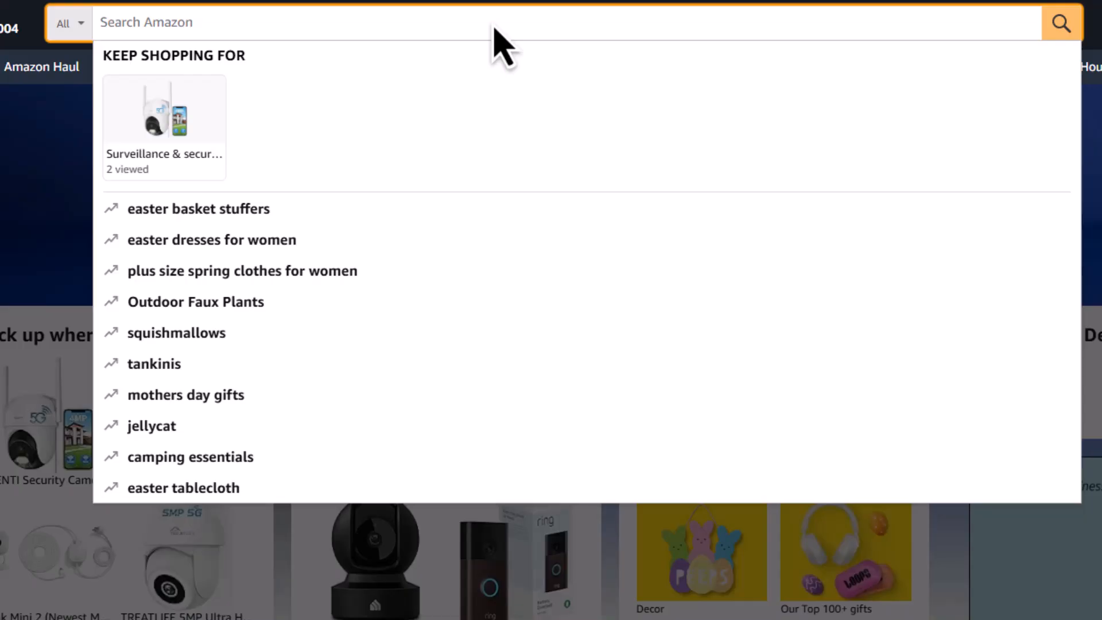
type("Kindle book")
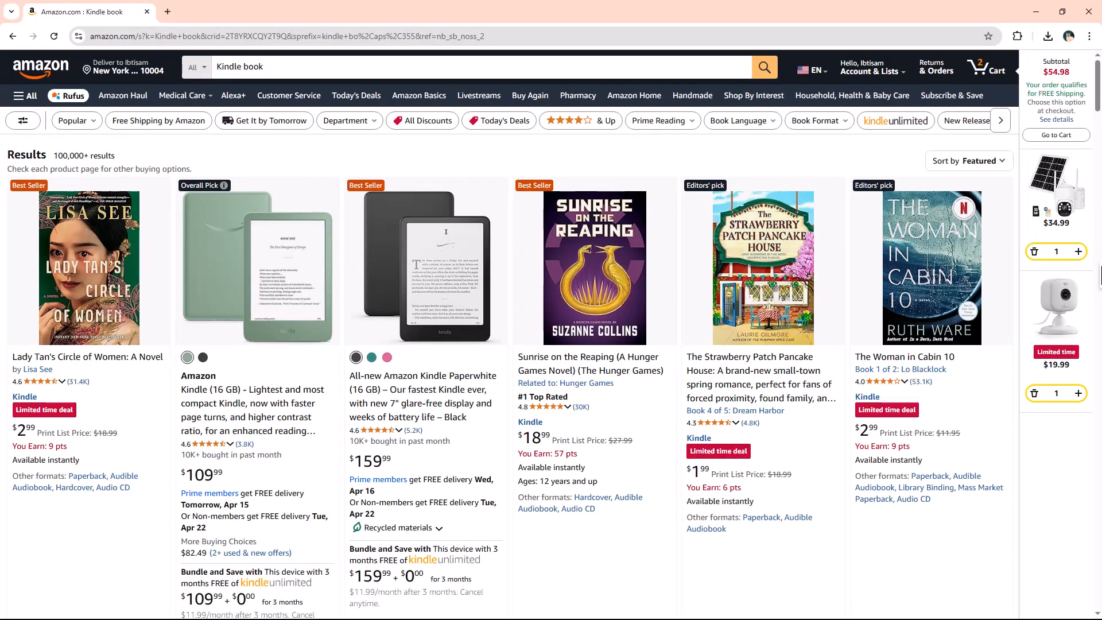
Go to the Kindle Edition page of 'Sunrise on the Reaping' by Suzanne Collins
left_click(595, 268)
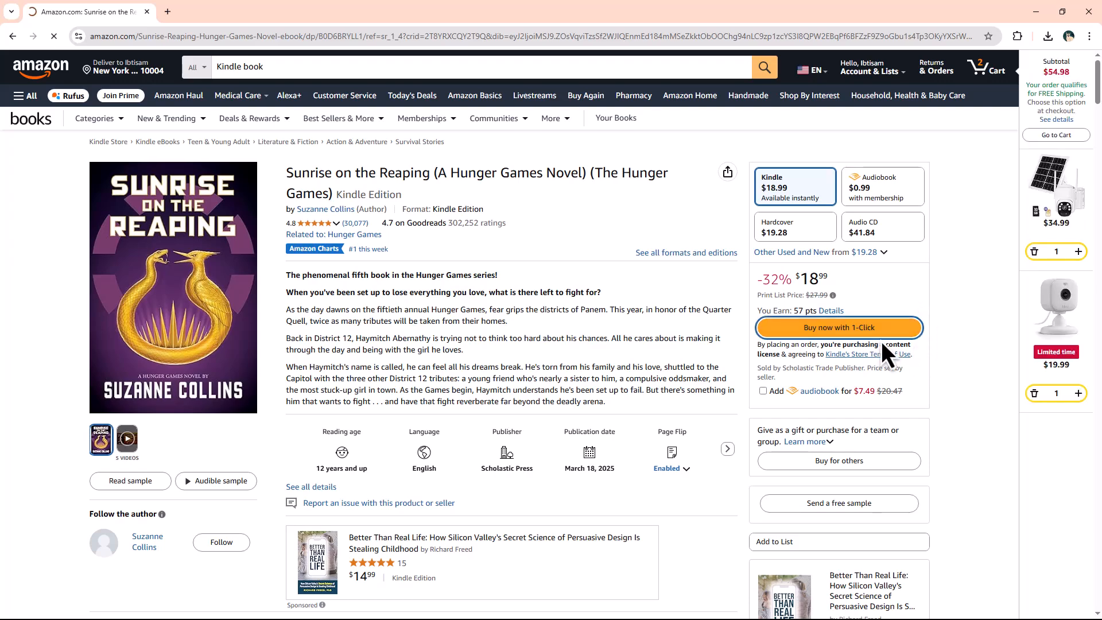
Visit 1-Click checkout, then send a free sample and read it in Kindle for Web
left_click(838, 327)
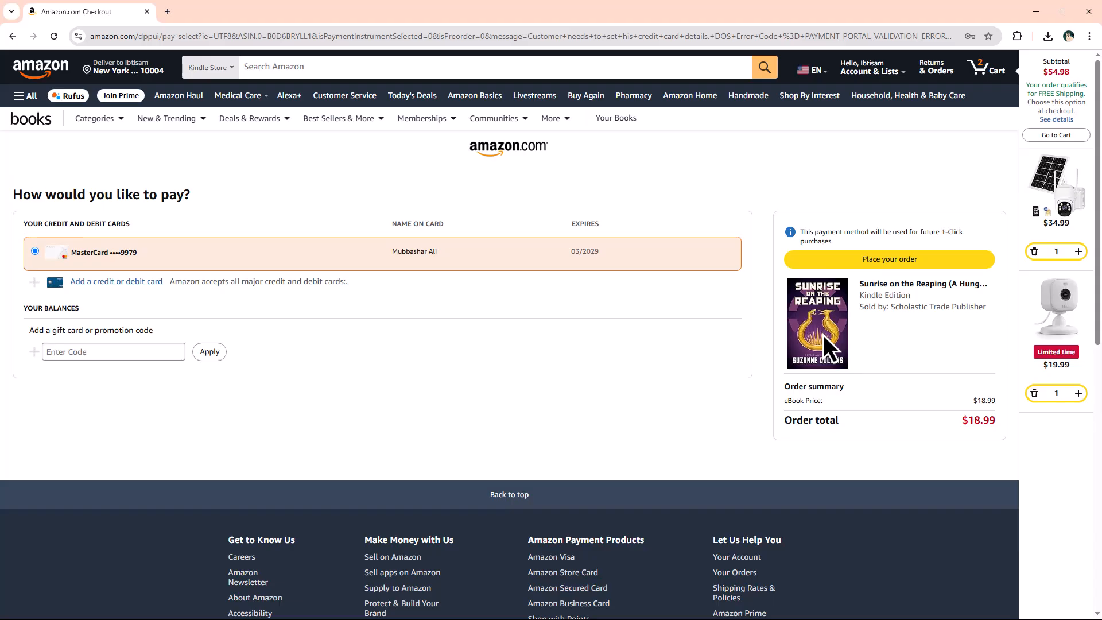
mouse_move(7, 46)
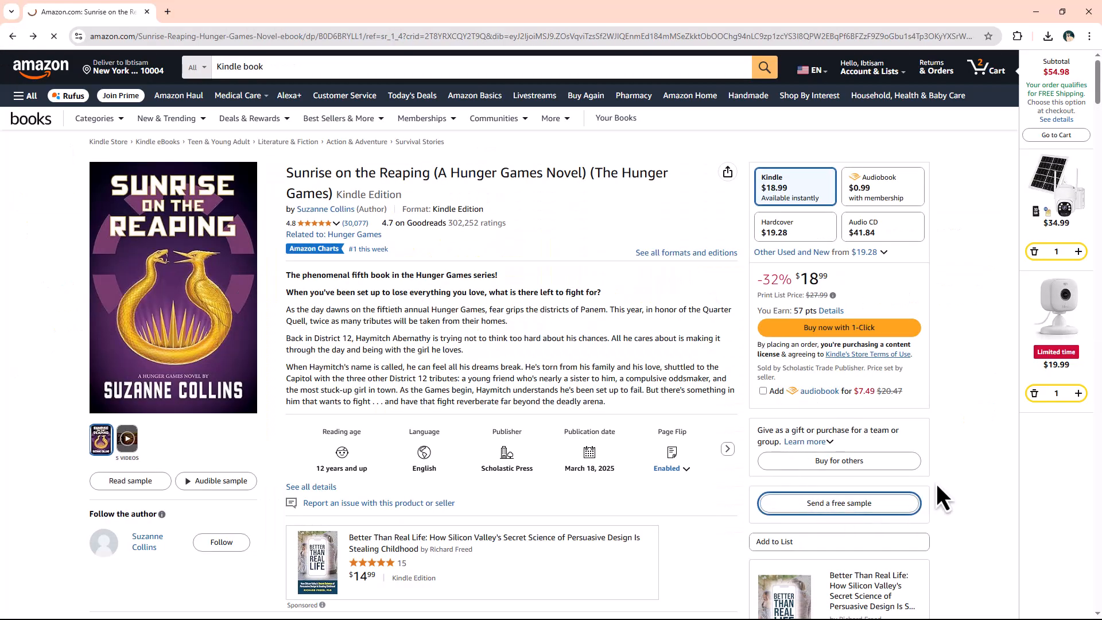
left_click(838, 503)
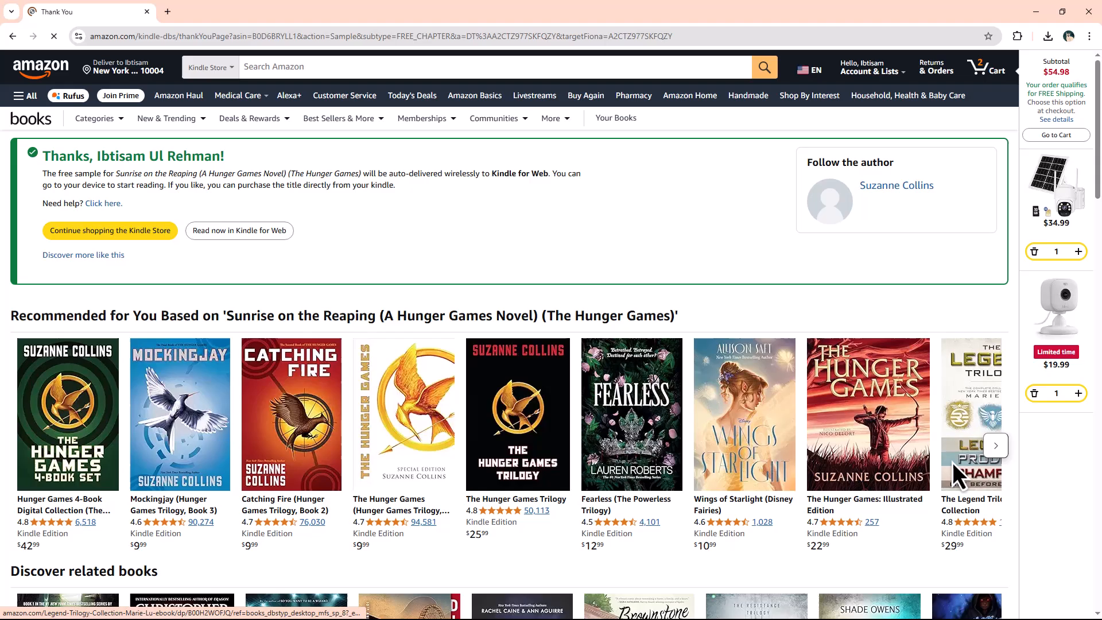
left_click(239, 231)
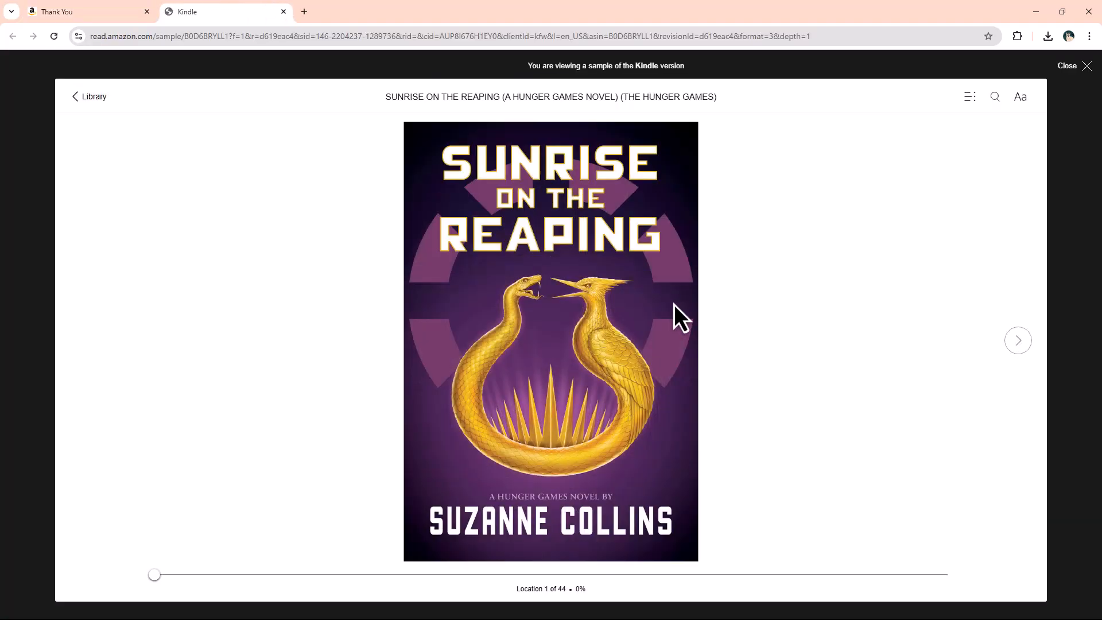